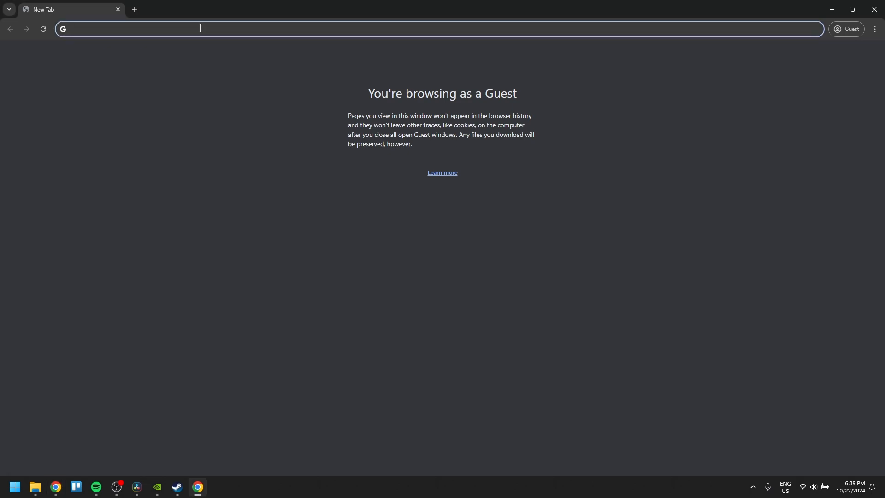
Search Google for 'chromebook perks' and go to the Chromebooks Come with Perks result.
{"action": "type", "text": "chromeboo"}
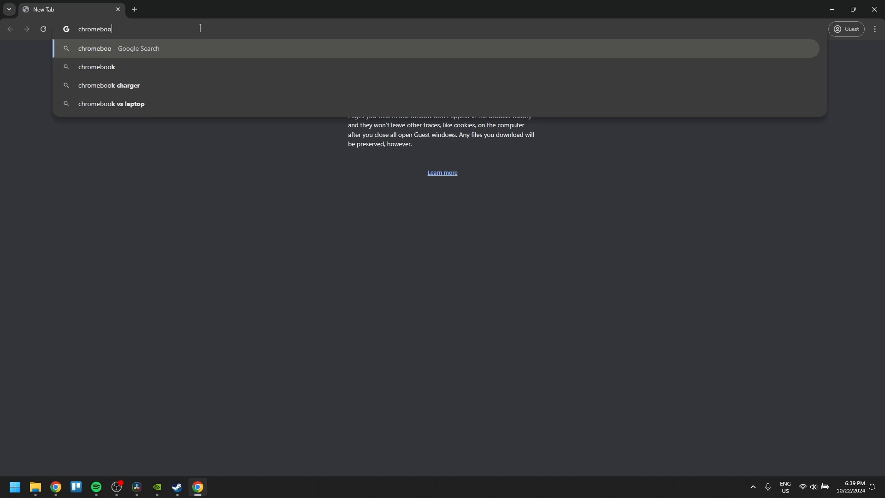
{"action": "key", "text": "Return"}
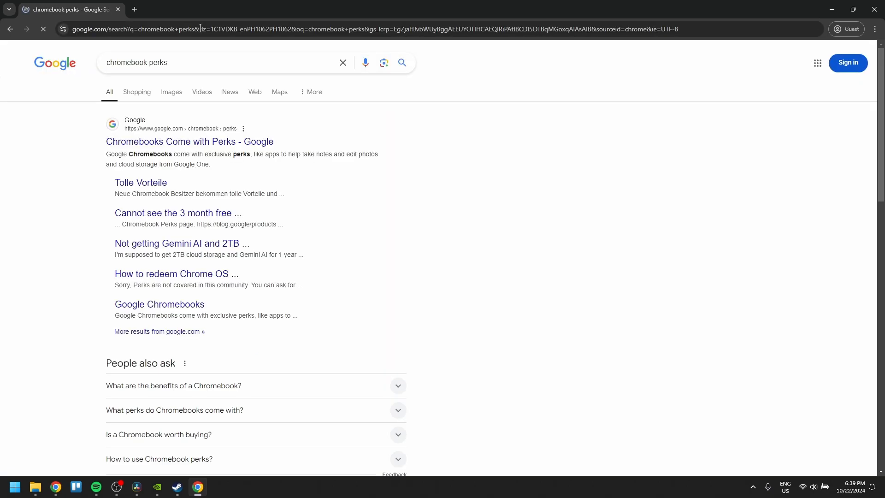
{"action": "left_click", "coordinate": [189, 142]}
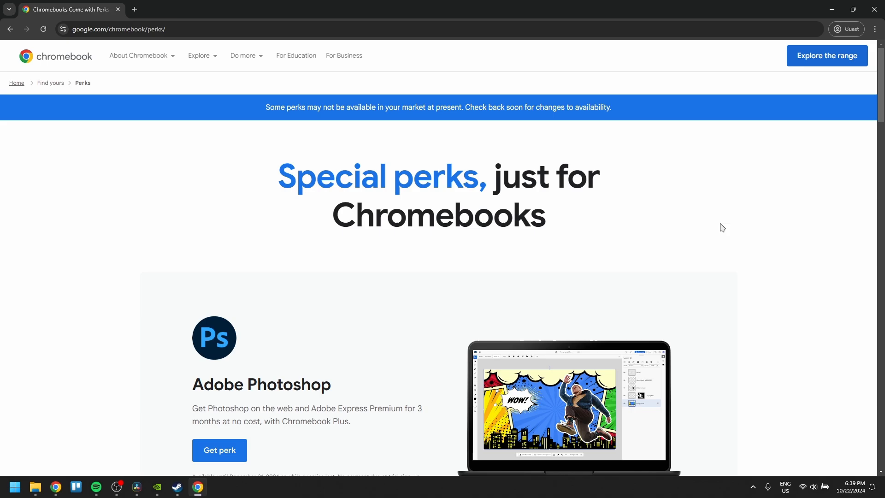
Scroll the perks page down to the Goodnotes and Boosteroid cloud gaming cards.
{"action": "scroll", "scroll_direction": "down", "scroll_amount": 3}
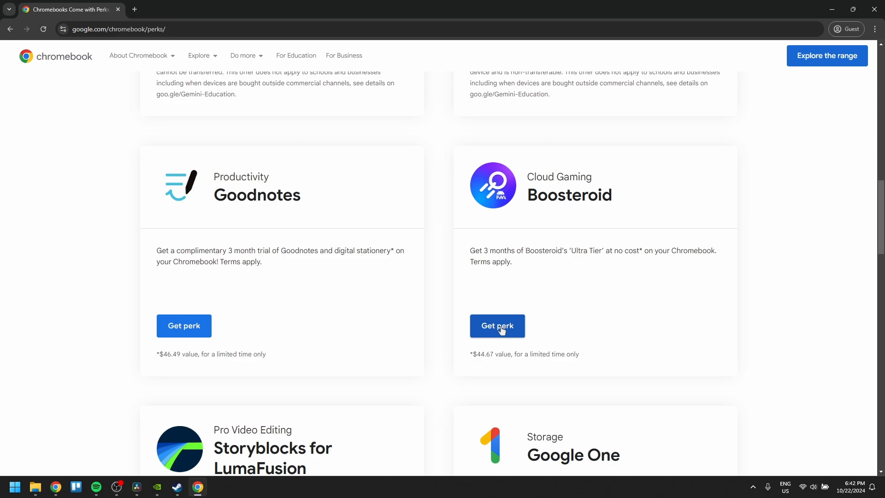
{"action": "mouse_move", "coordinate": [468, 303]}
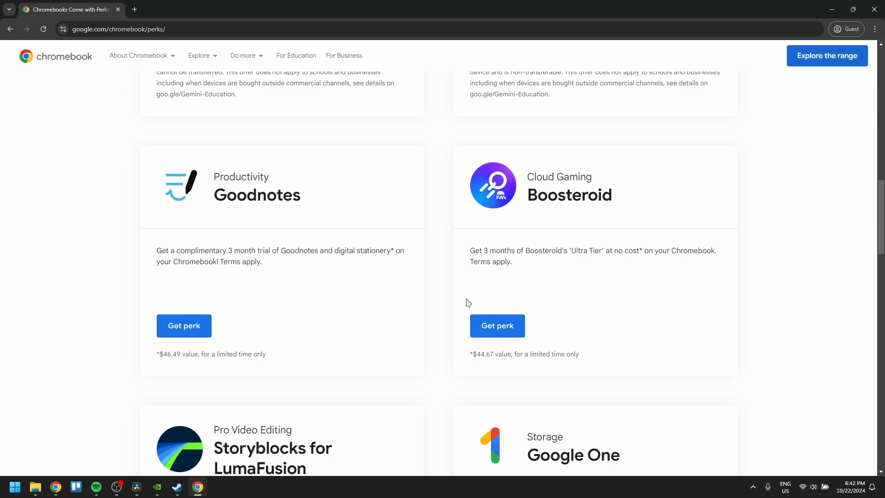
{"action": "mouse_move", "coordinate": [129, 5]}
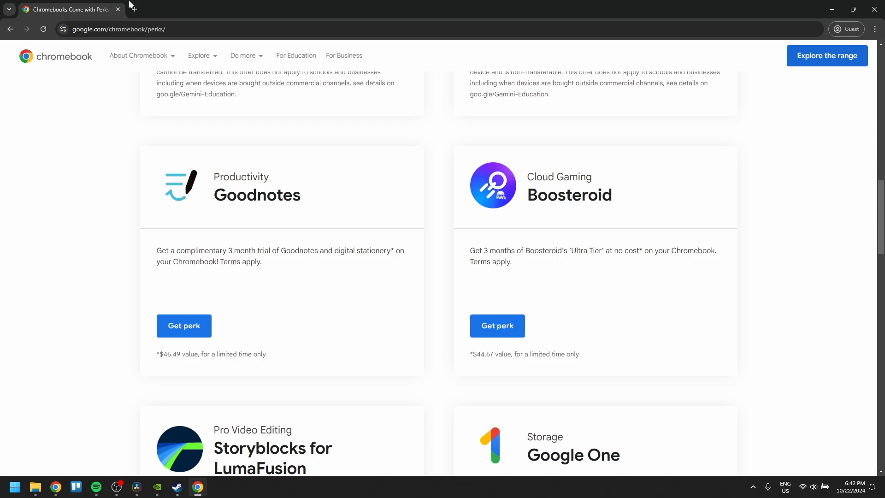
Load the GeForce NOW redeem address and focus the promotion code field.
{"action": "type", "text": "redeem."}
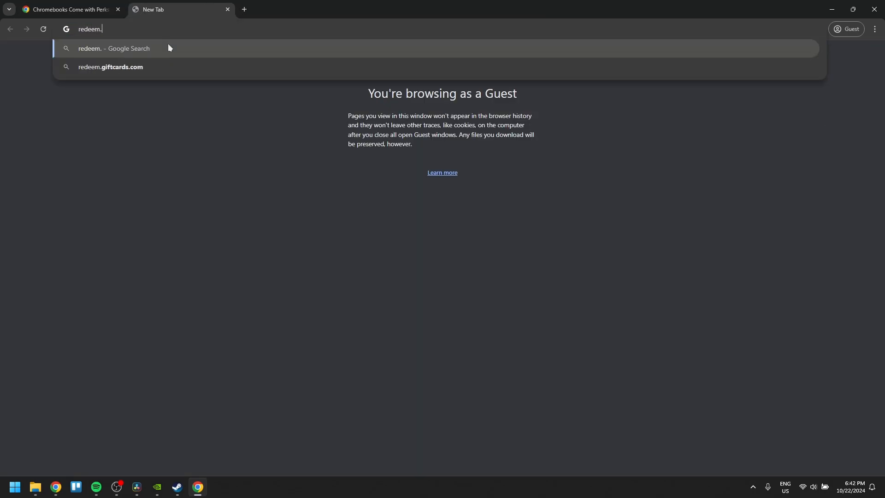
{"action": "type", "text": "geforceno"}
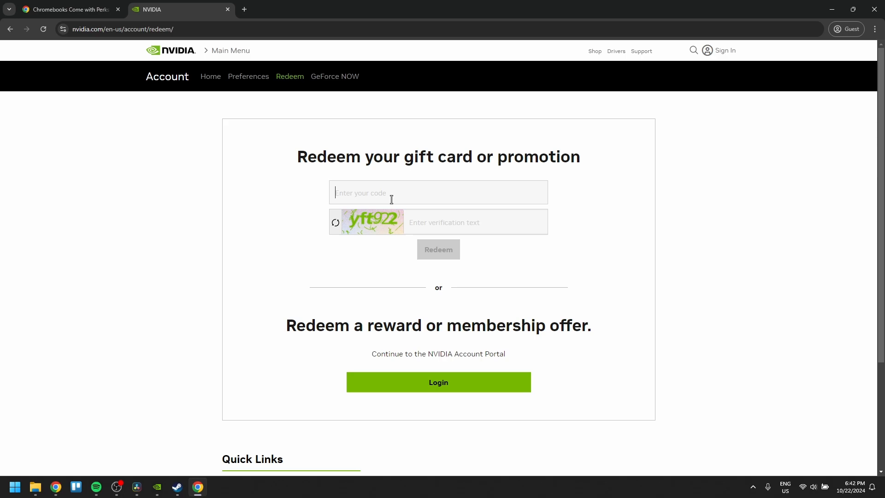
{"action": "left_click", "coordinate": [476, 223]}
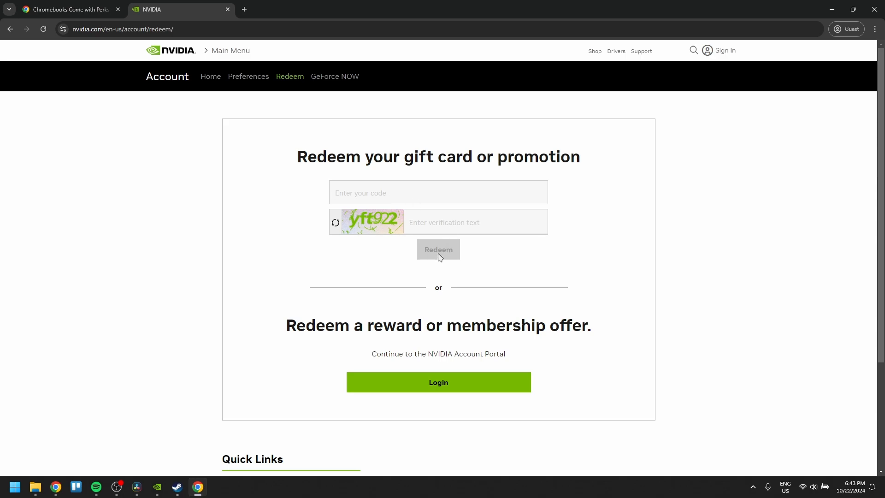
{"action": "mouse_move", "coordinate": [482, 265]}
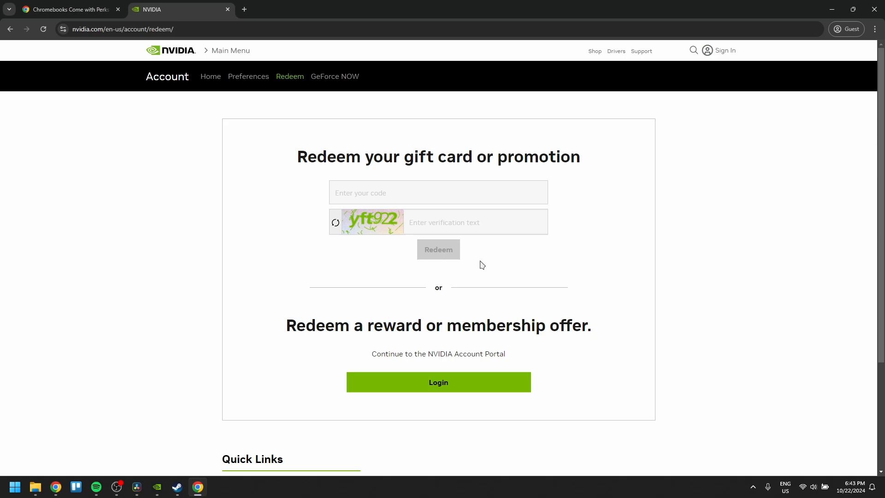